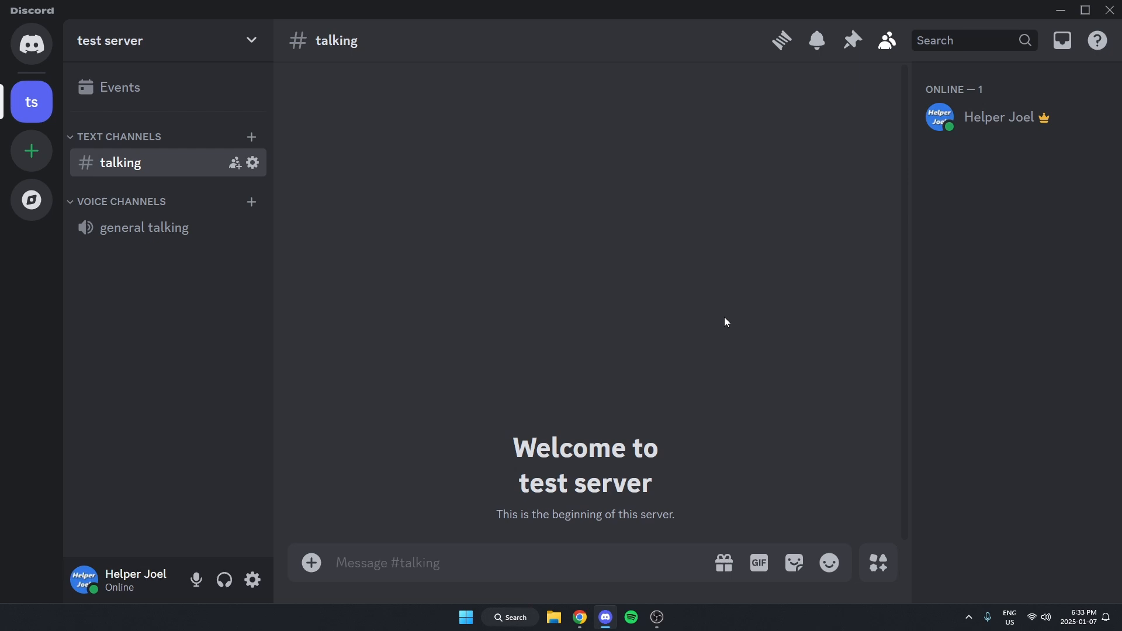
mouse_move(631, 310)
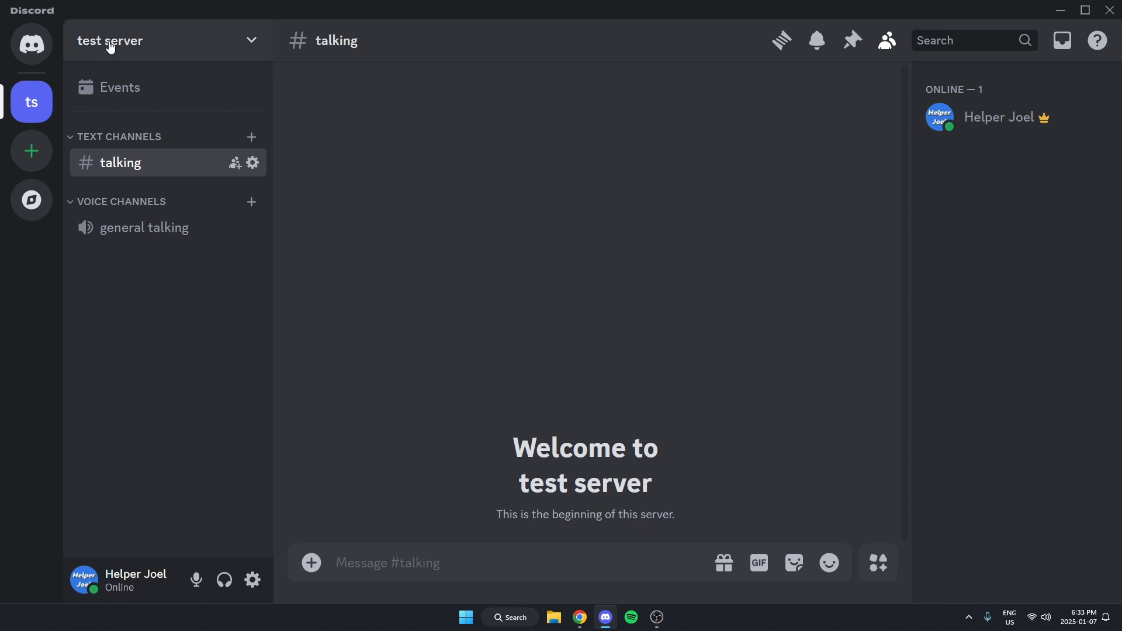
Step: Bring up the server options menu for 'test server'
left_click(143, 41)
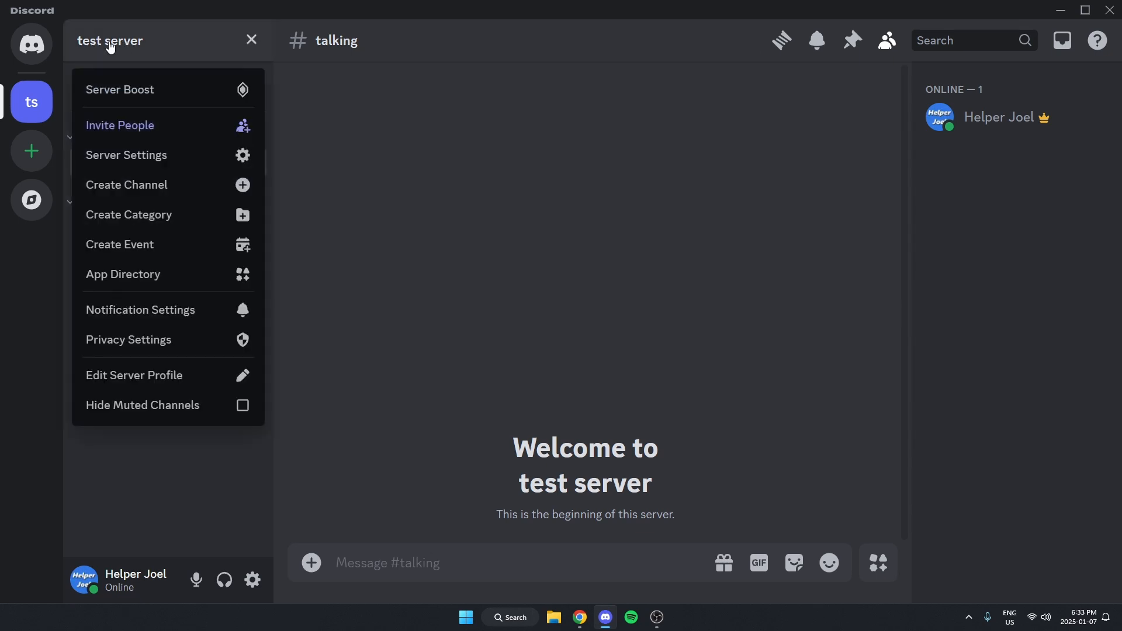
mouse_move(143, 274)
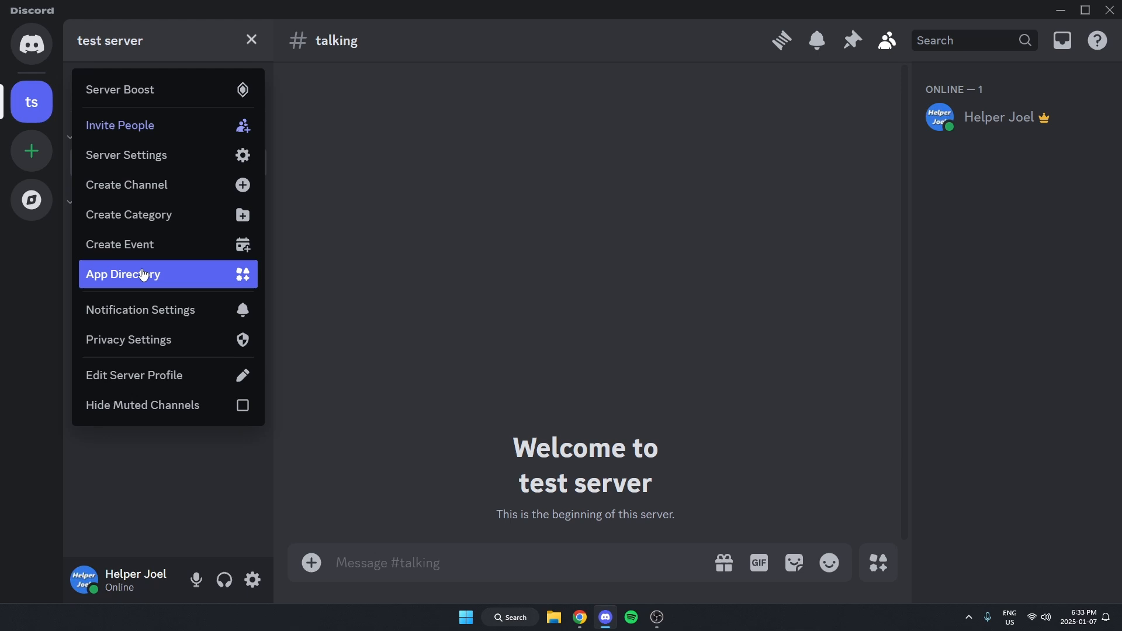
Step: Search the App Directory for 'euphony' to find the Euphony apps
left_click(122, 274)
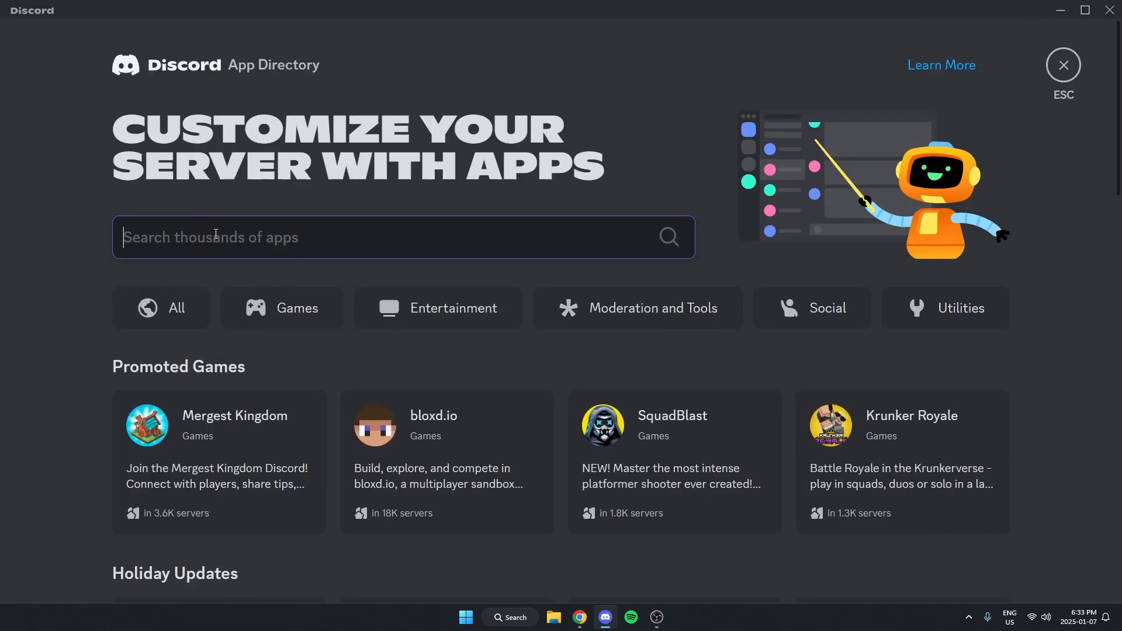
mouse_move(410, 351)
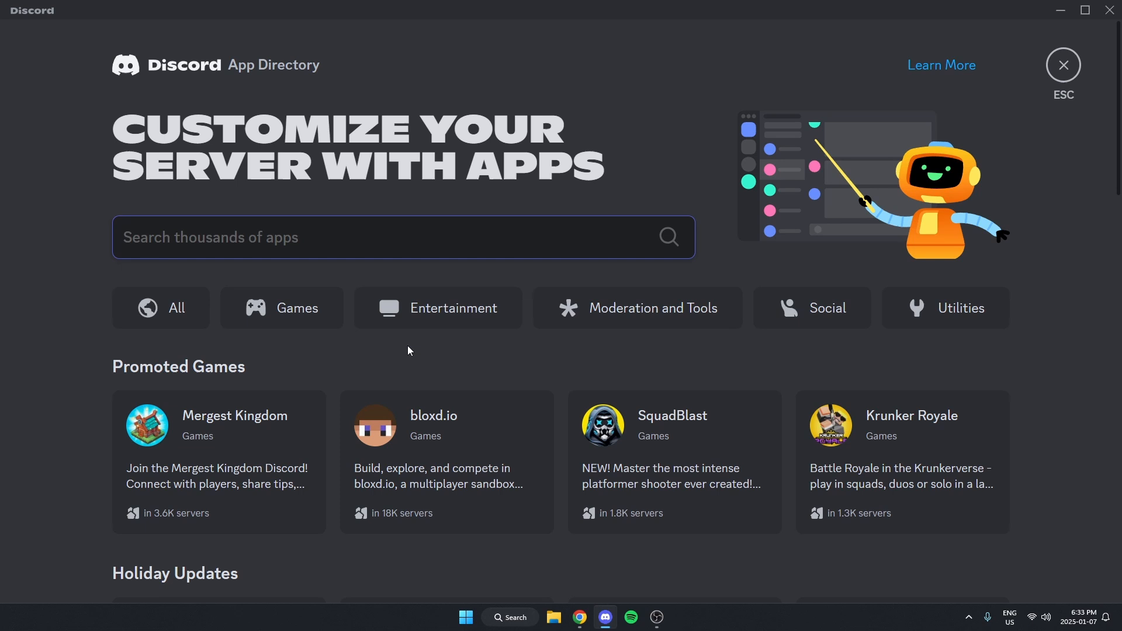
type("euphon")
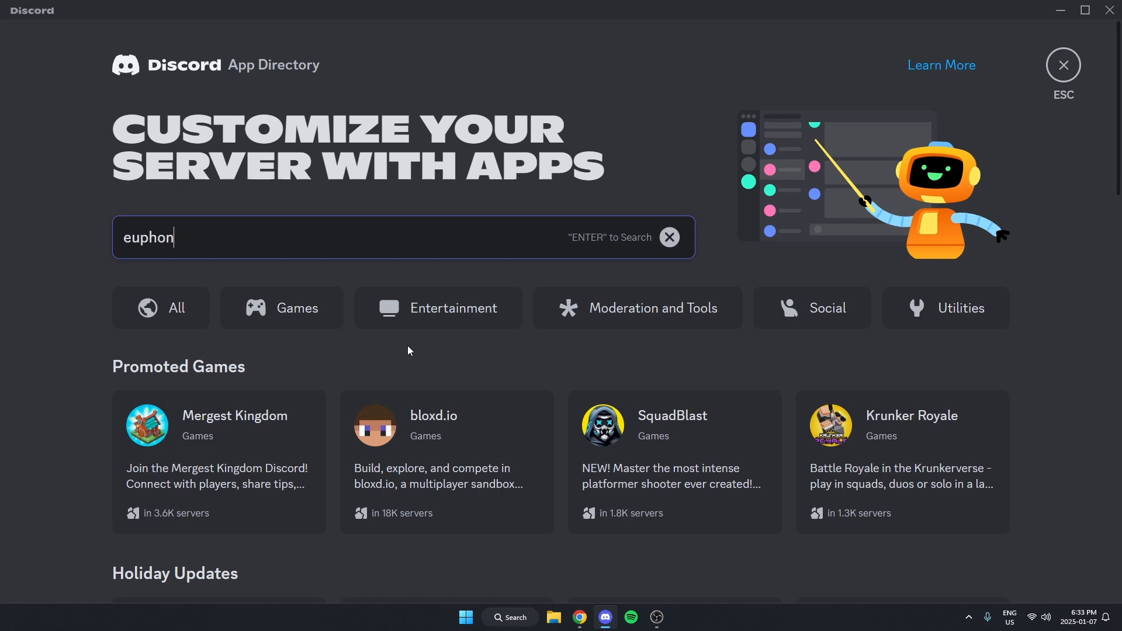
type("y")
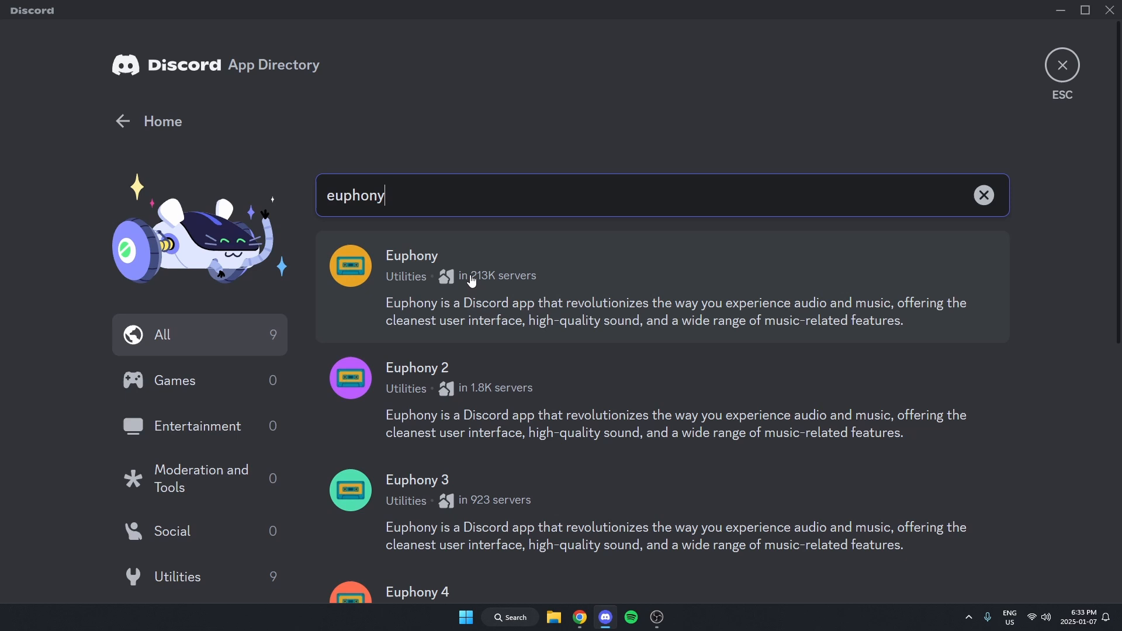
mouse_move(558, 319)
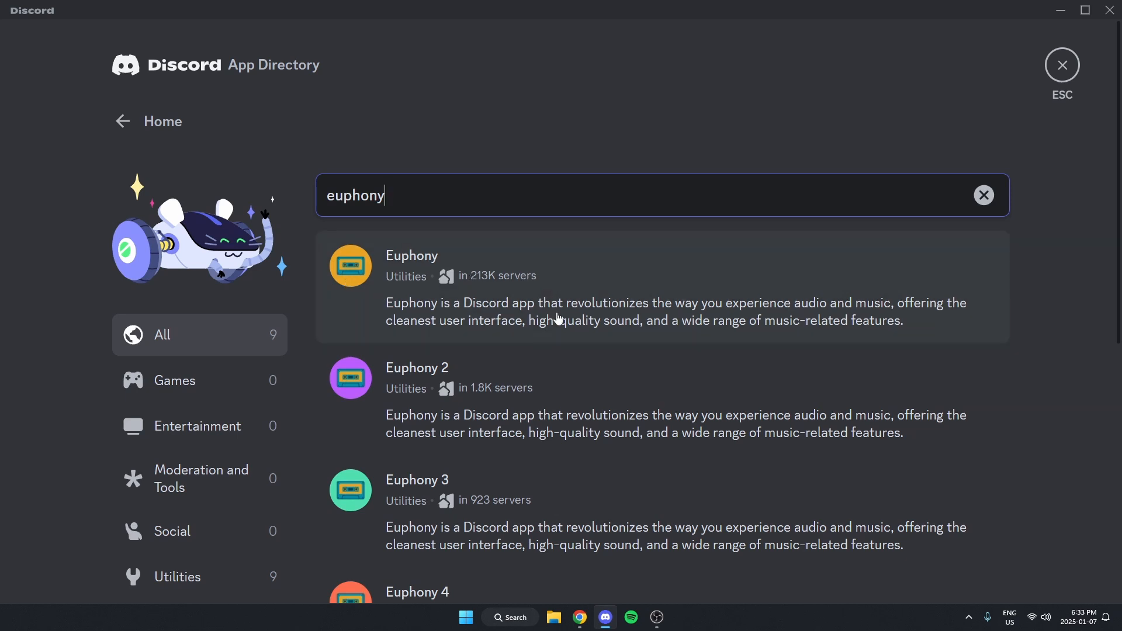
mouse_move(407, 245)
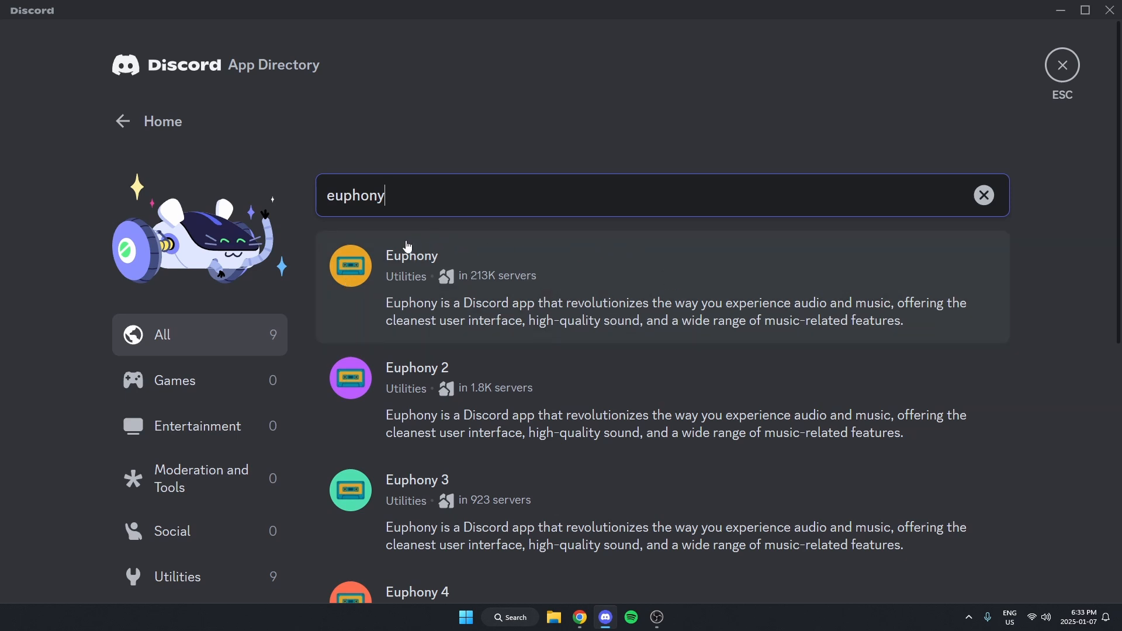
mouse_move(458, 291)
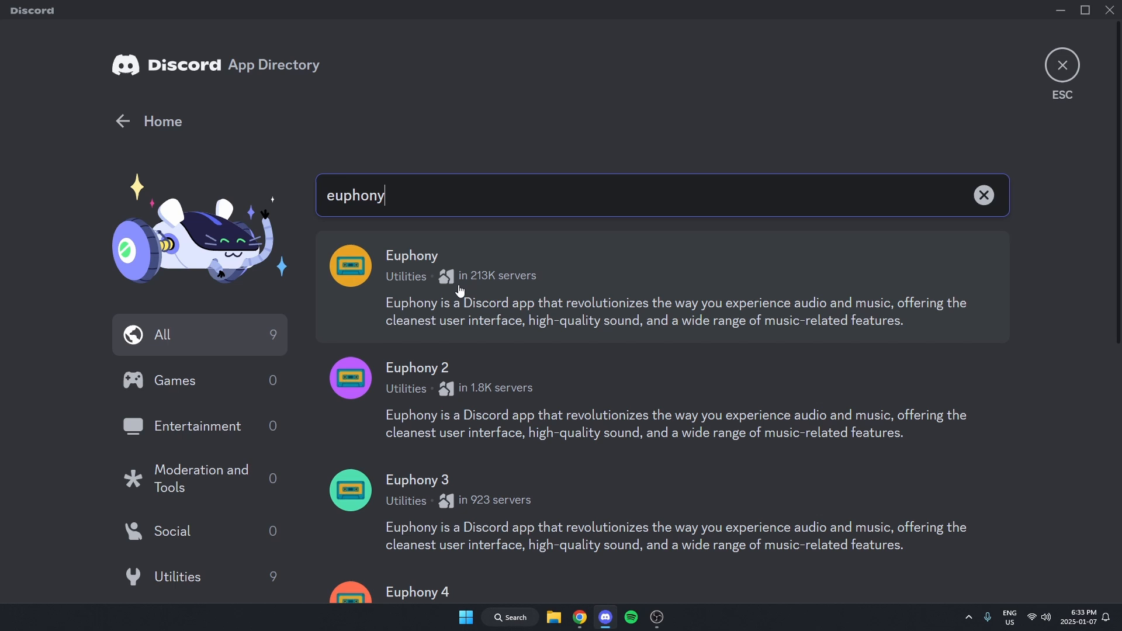
mouse_move(650, 275)
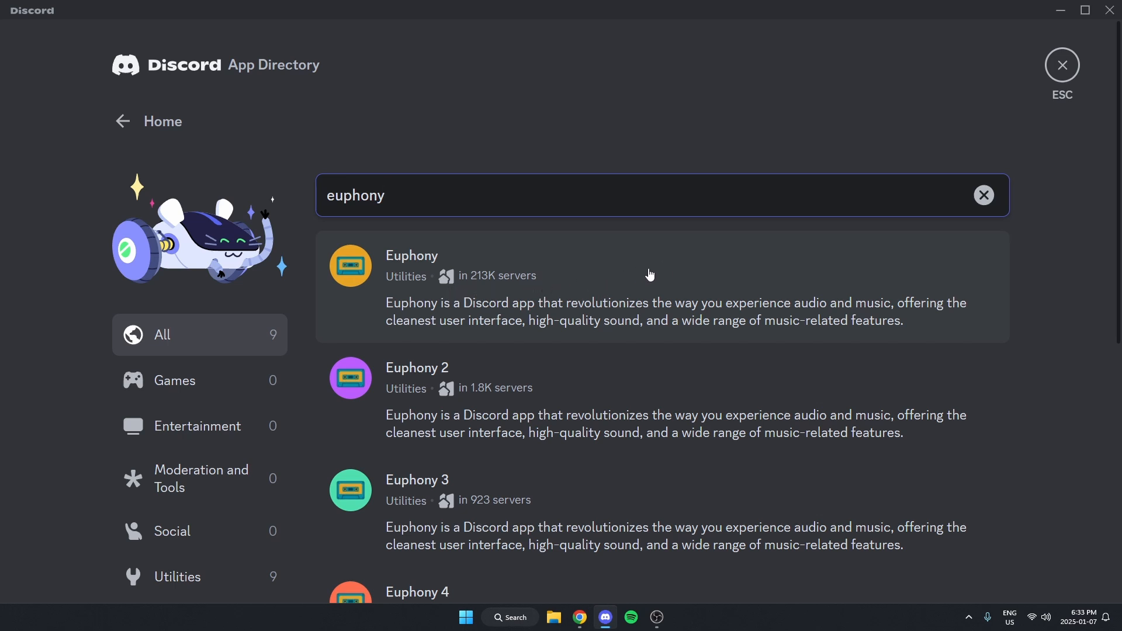
mouse_move(473, 279)
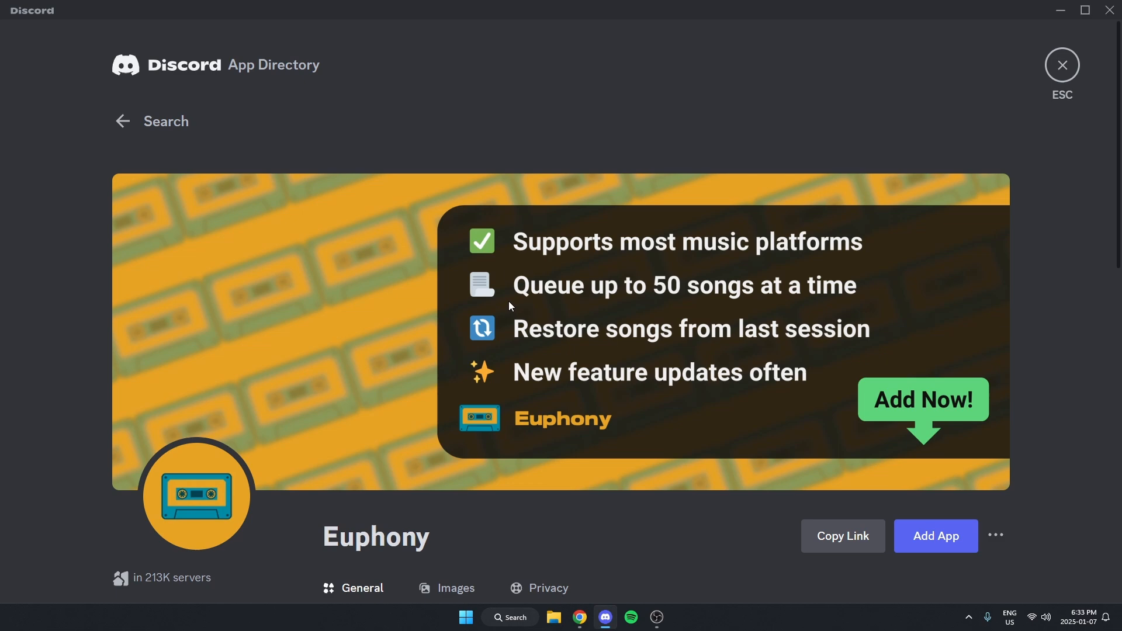
Step: Start adding Euphony from its app page, with 'test server' as the destination
scroll("down", 3)
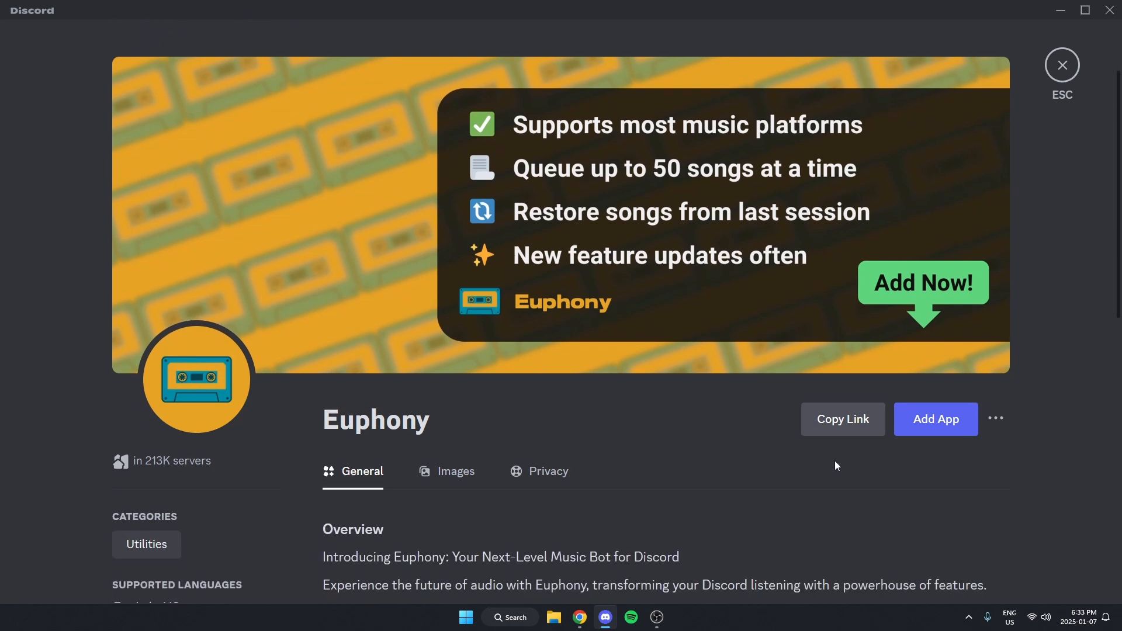
mouse_move(934, 419)
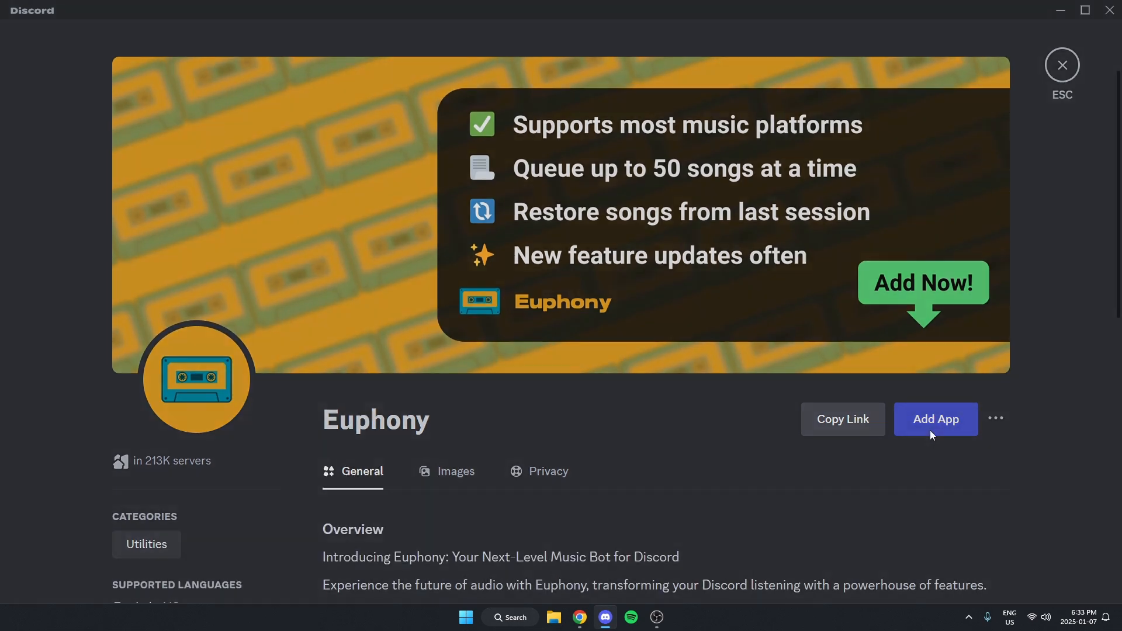
left_click(935, 418)
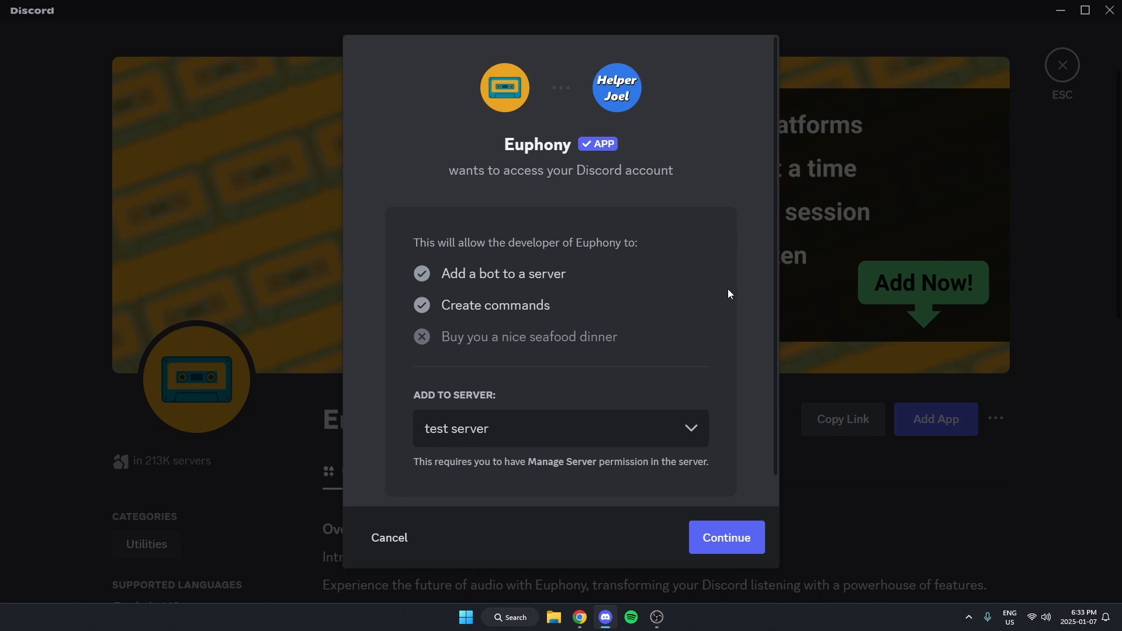
mouse_move(725, 538)
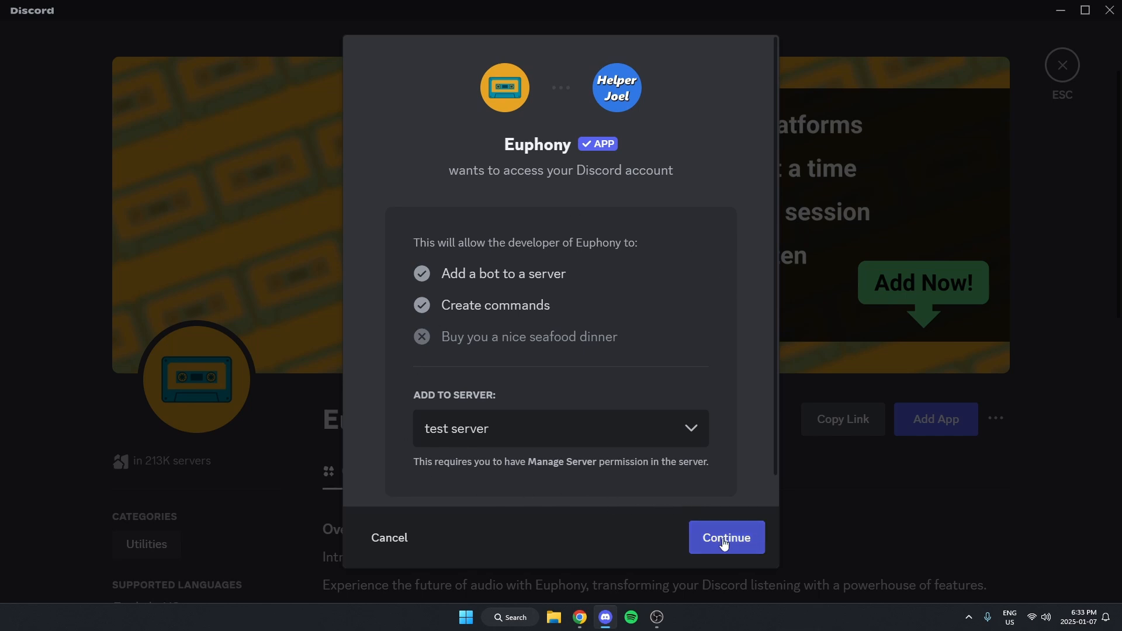
Step: Authorize Euphony with its requested permissions and pass the hCaptcha check
left_click(725, 538)
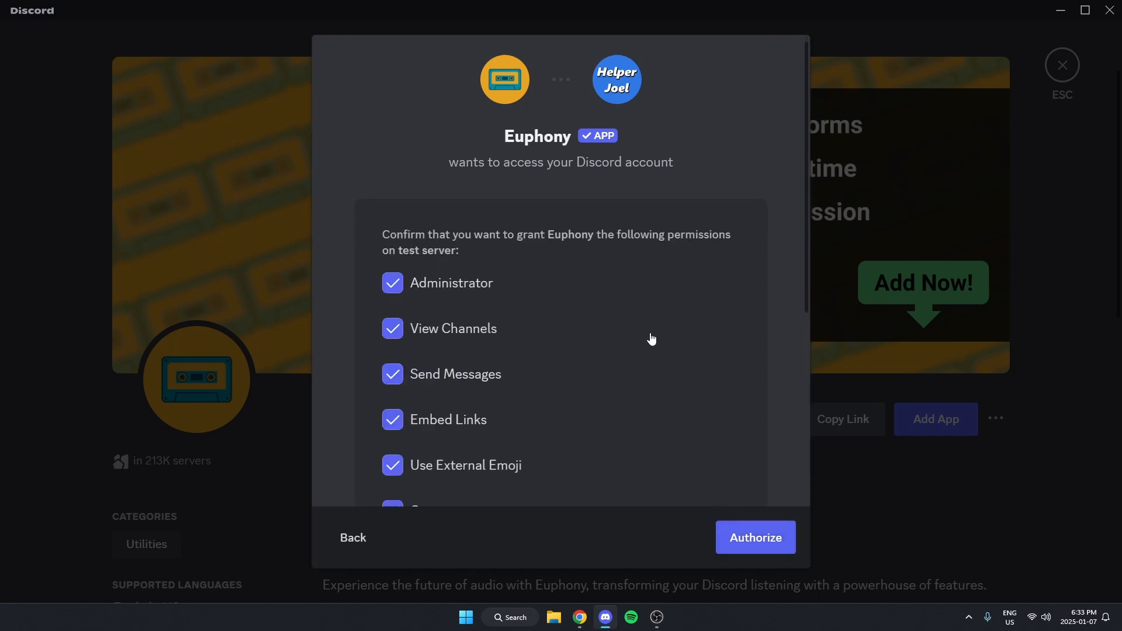
left_click(754, 538)
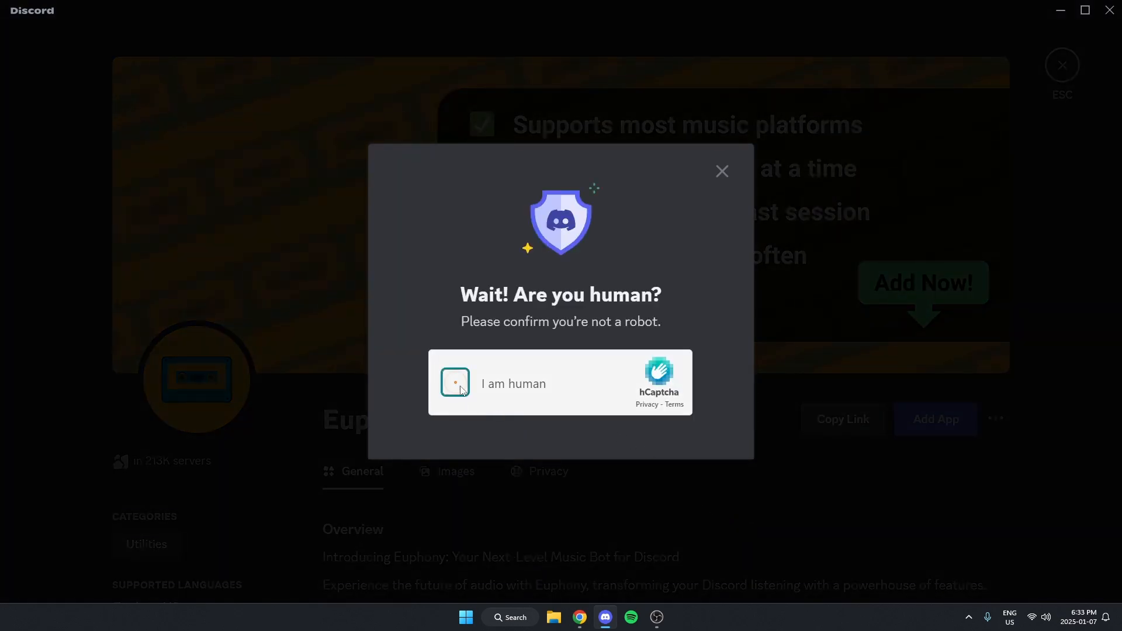
left_click(455, 383)
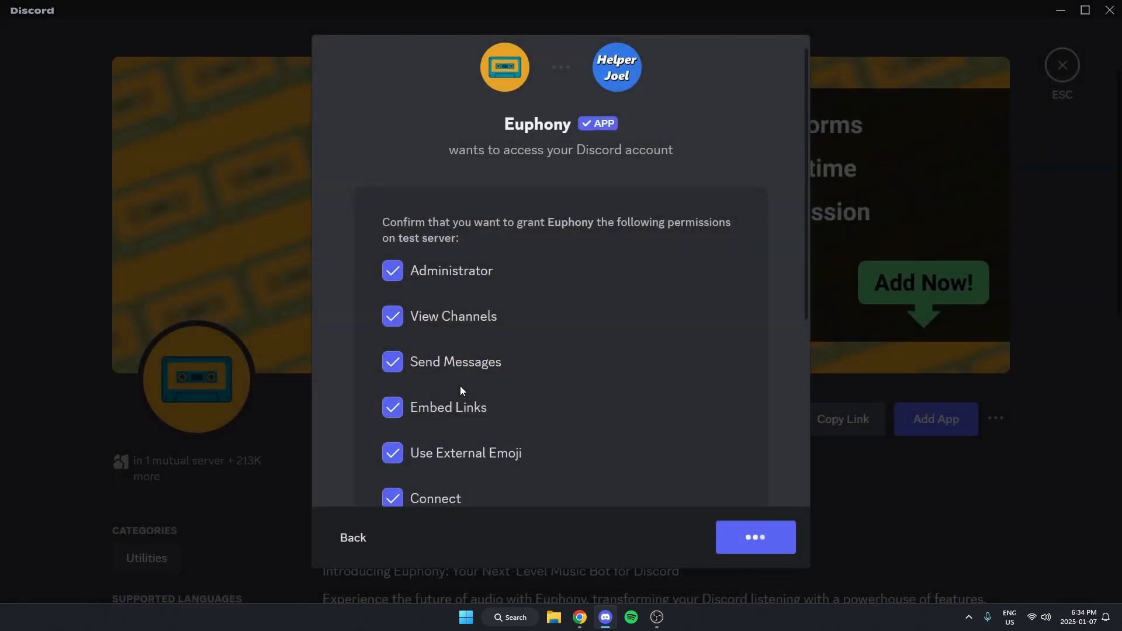
left_click(755, 537)
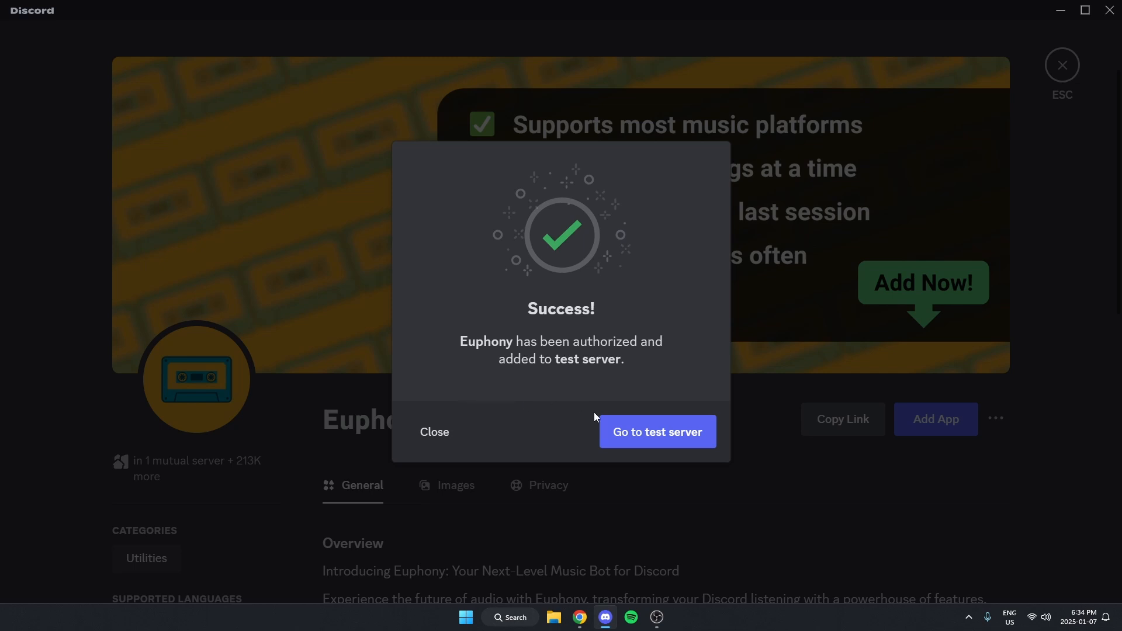
Step: Go back to 'test server', where Euphony shows online in the member list
left_click(656, 432)
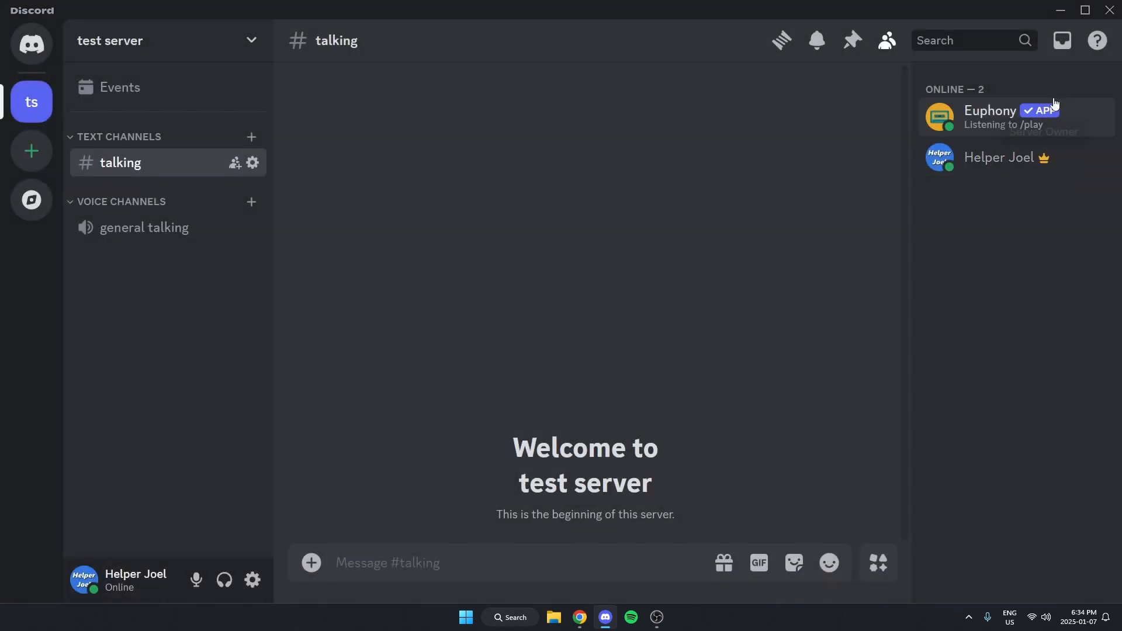
mouse_move(711, 332)
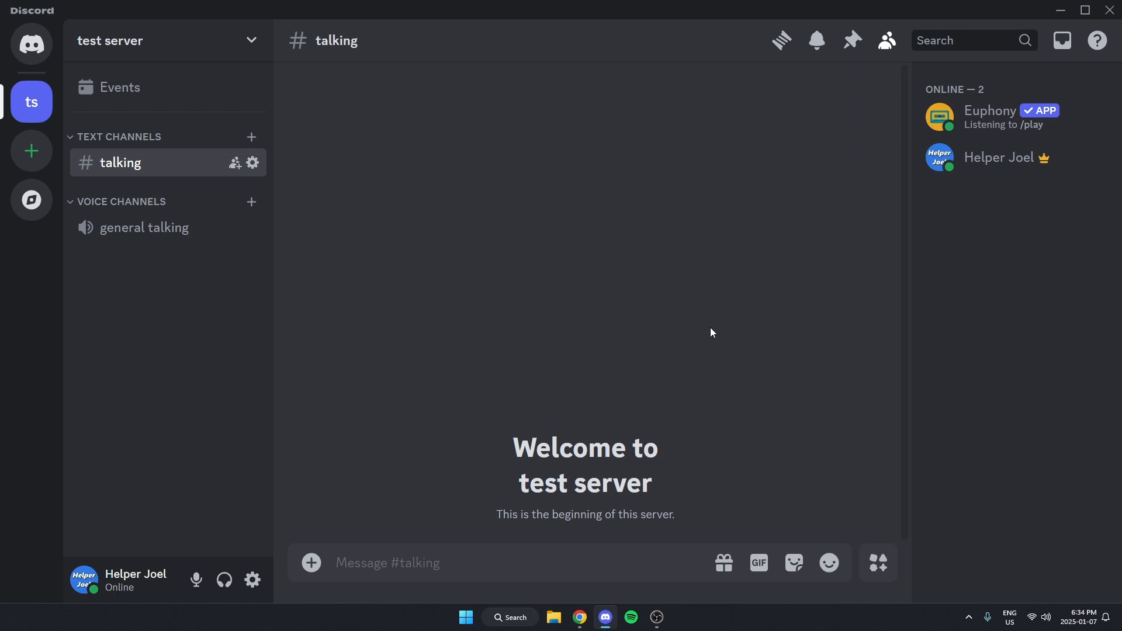